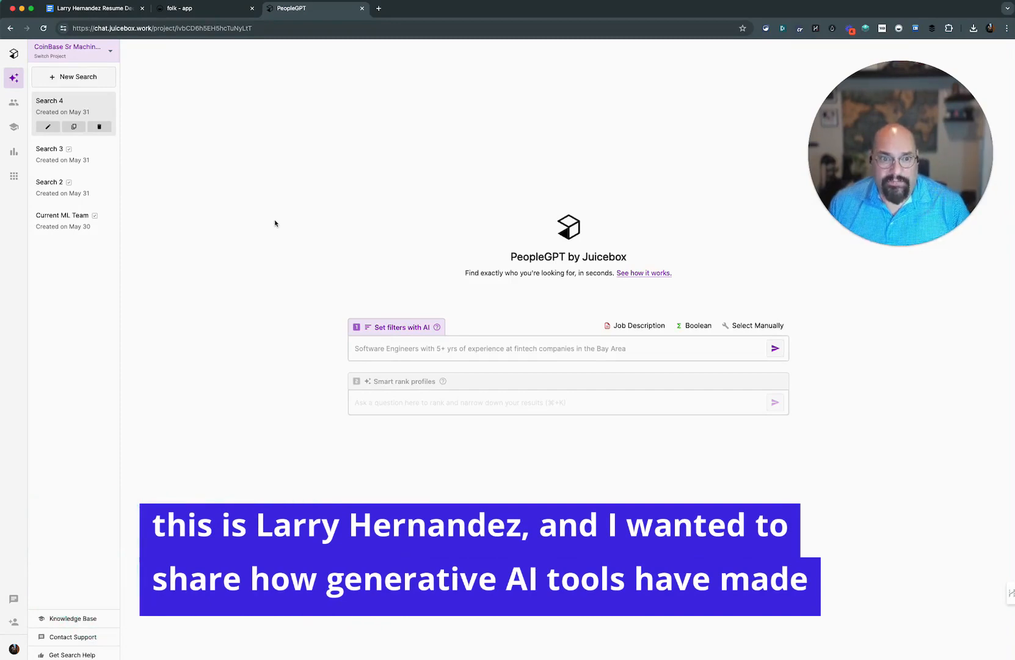
View the 170-person ServiceNow ML table in folk, then switch to the resume document.
left_click(177, 8)
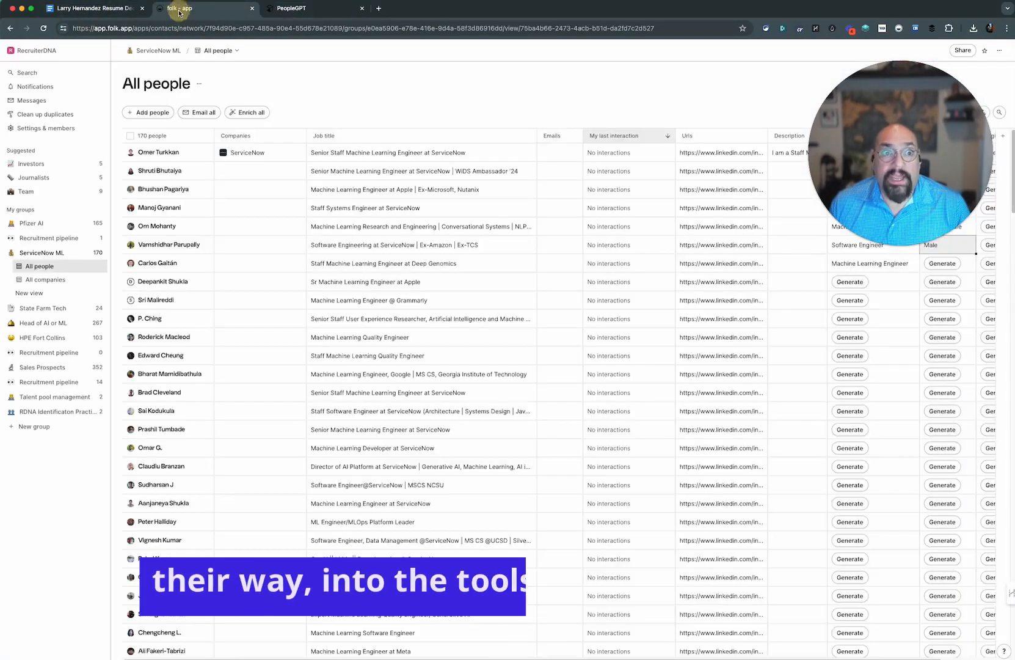
left_click(94, 8)
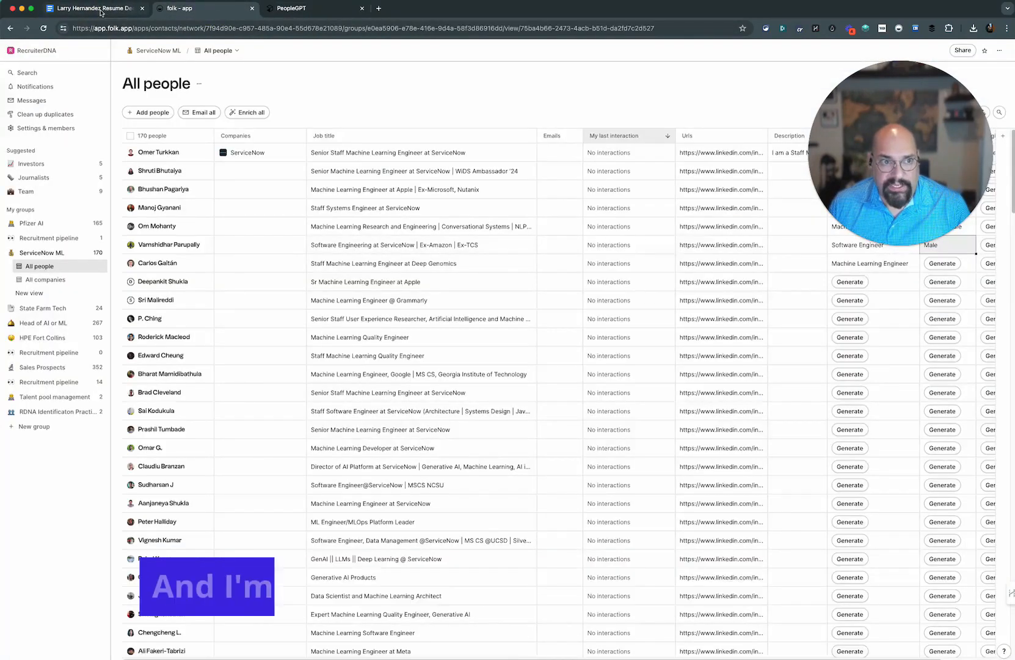
left_click(94, 8)
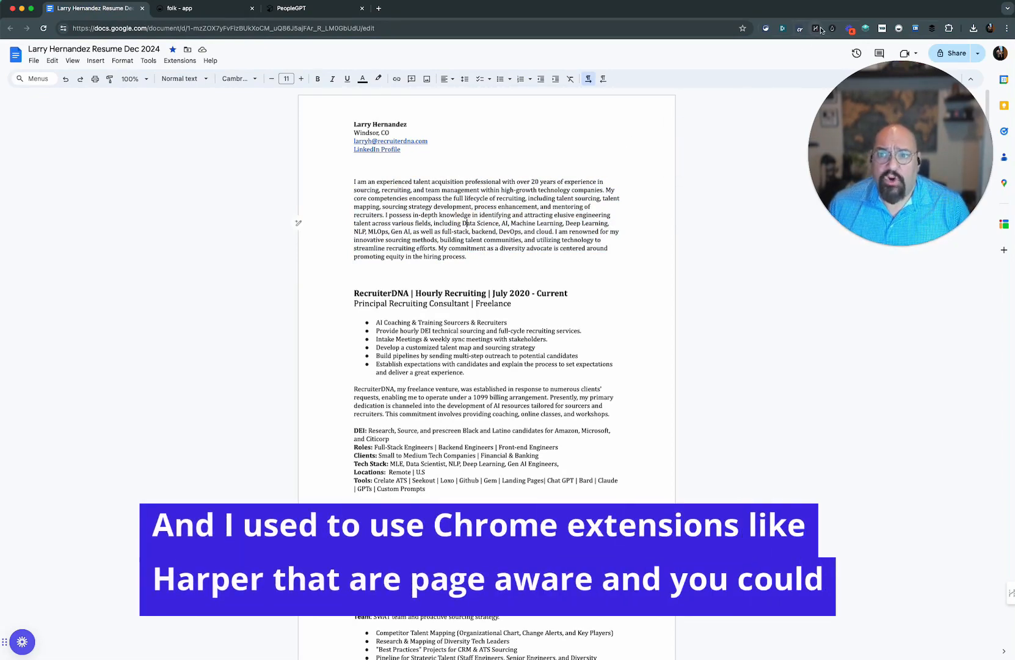
Select the resume's summary paragraph and show its Tone, Summarize and Bulletize refine options.
left_click(818, 29)
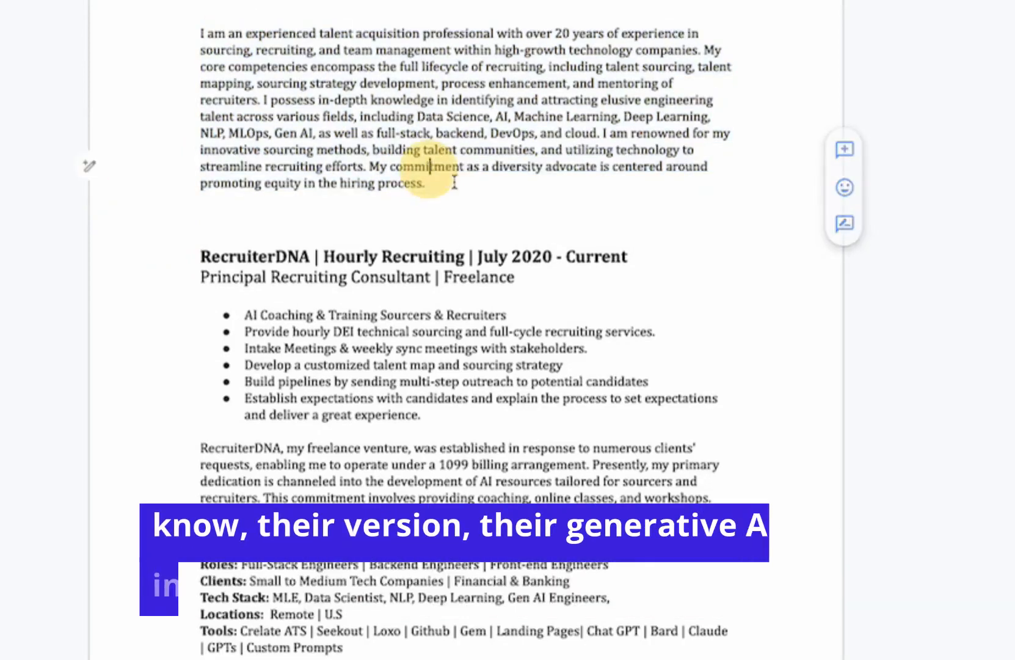
left_click(89, 183)
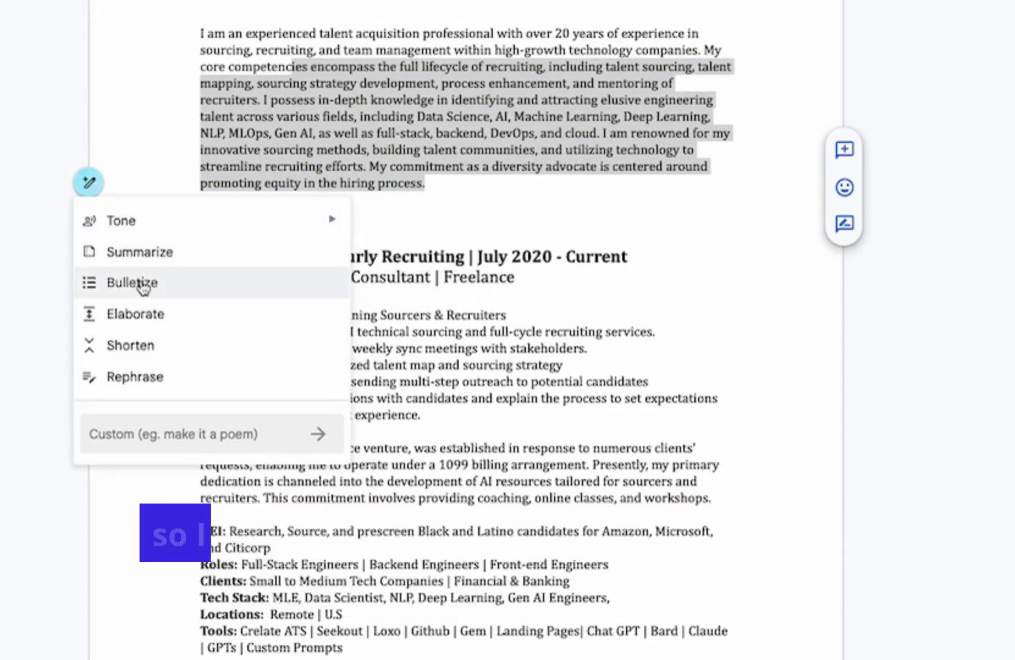
left_click(132, 282)
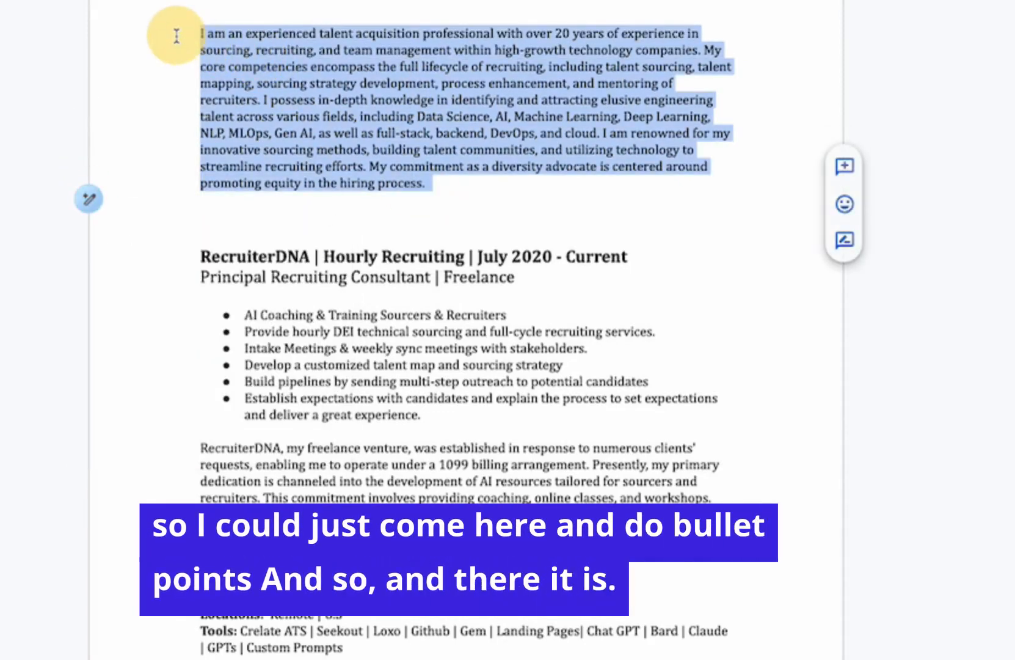
left_click(88, 198)
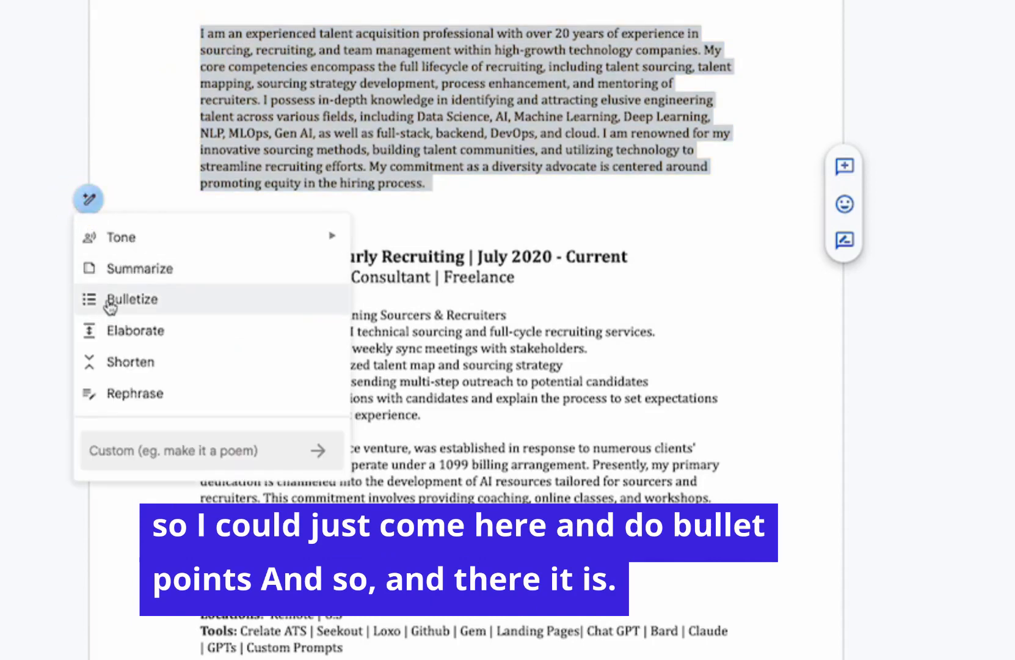
Bulletize the summary, insert the five AI bullets below it, and scroll to review.
left_click(130, 300)
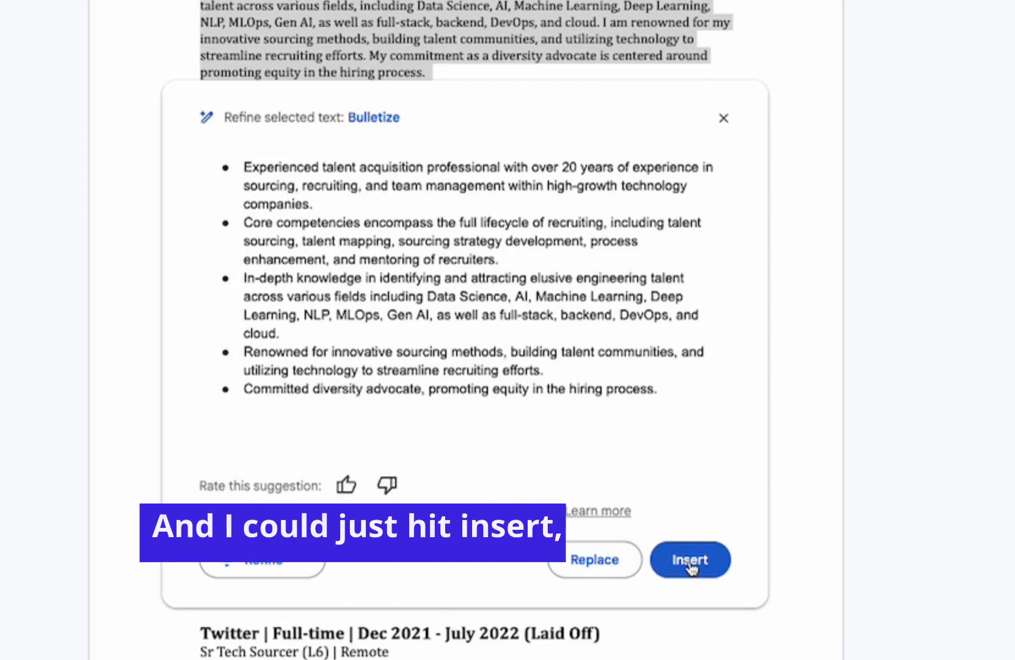
left_click(690, 559)
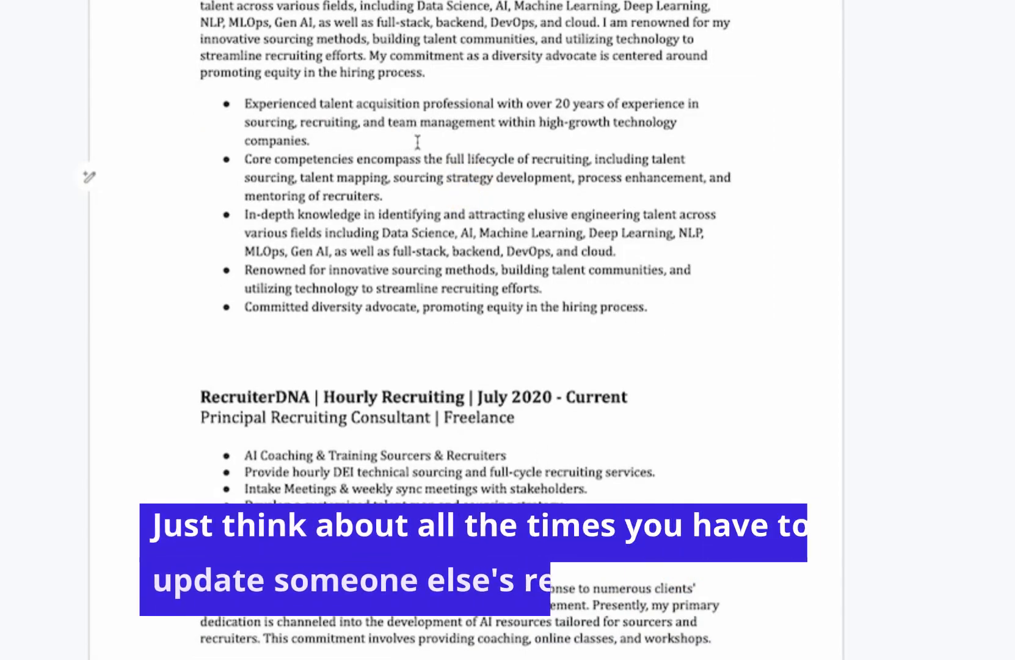
scroll("down", 3)
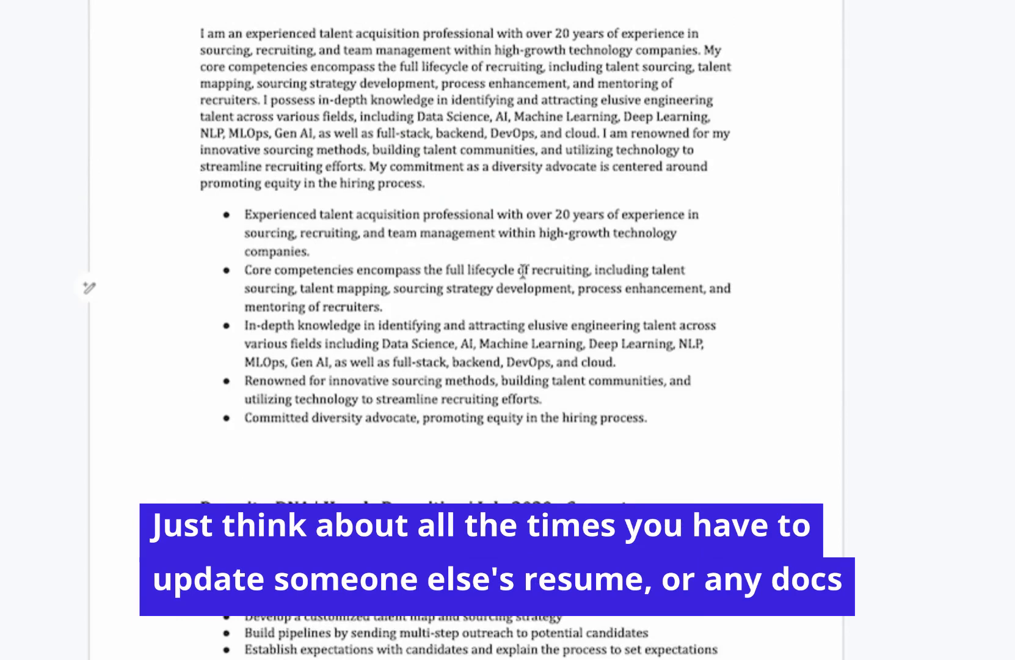
scroll("down", 3)
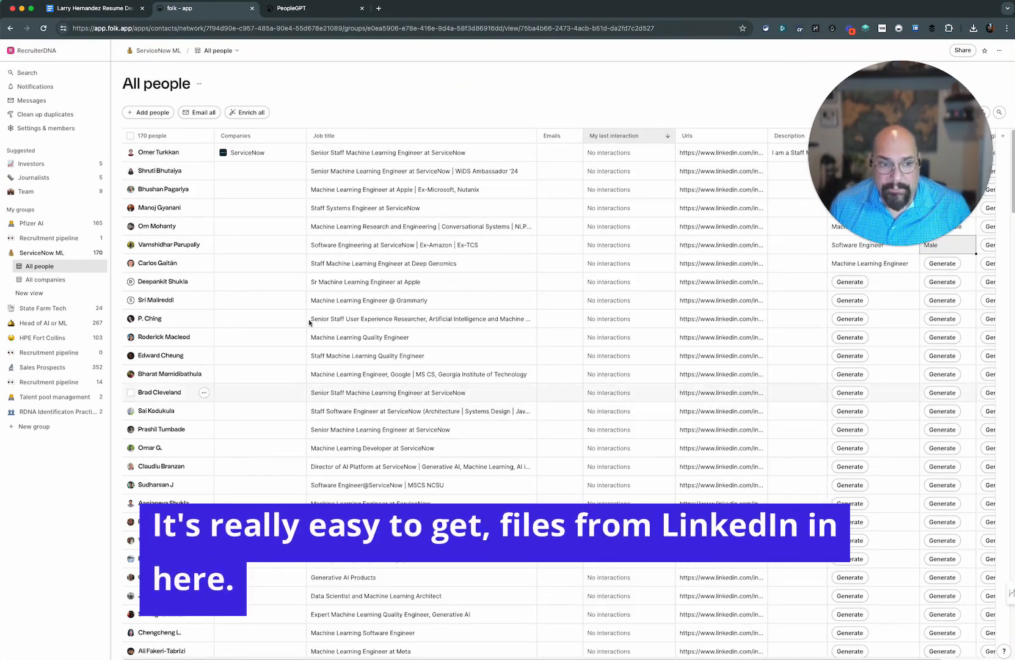
Scroll the All people table to review contacts' job titles and AI-filled columns.
scroll("down", 3)
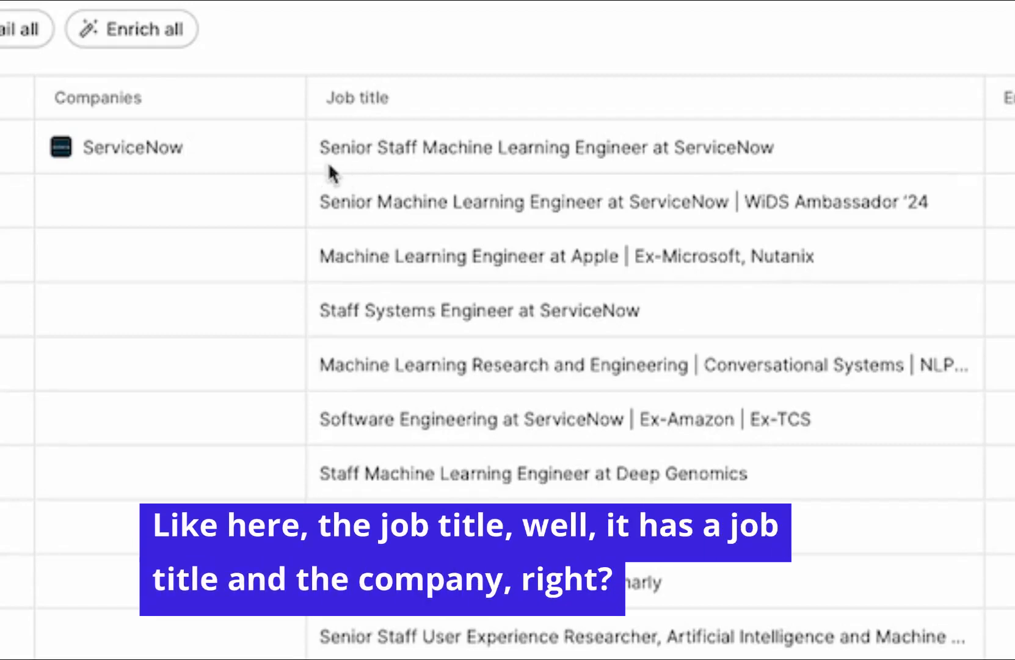
mouse_move(795, 160)
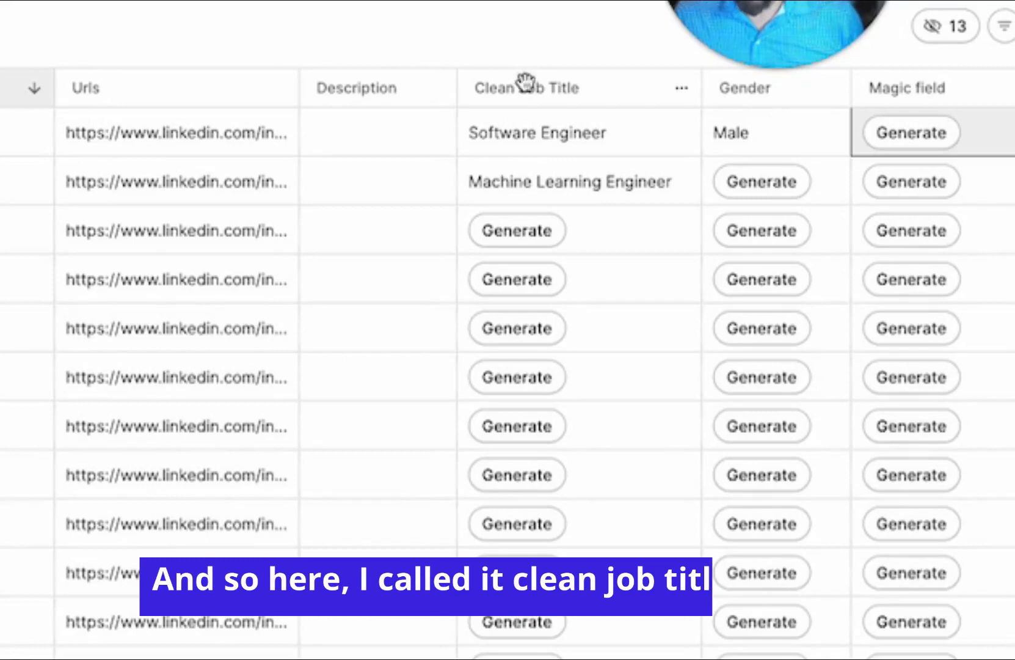
Open Edit prompt from the Clean Job Title column's ••• menu.
left_click(679, 88)
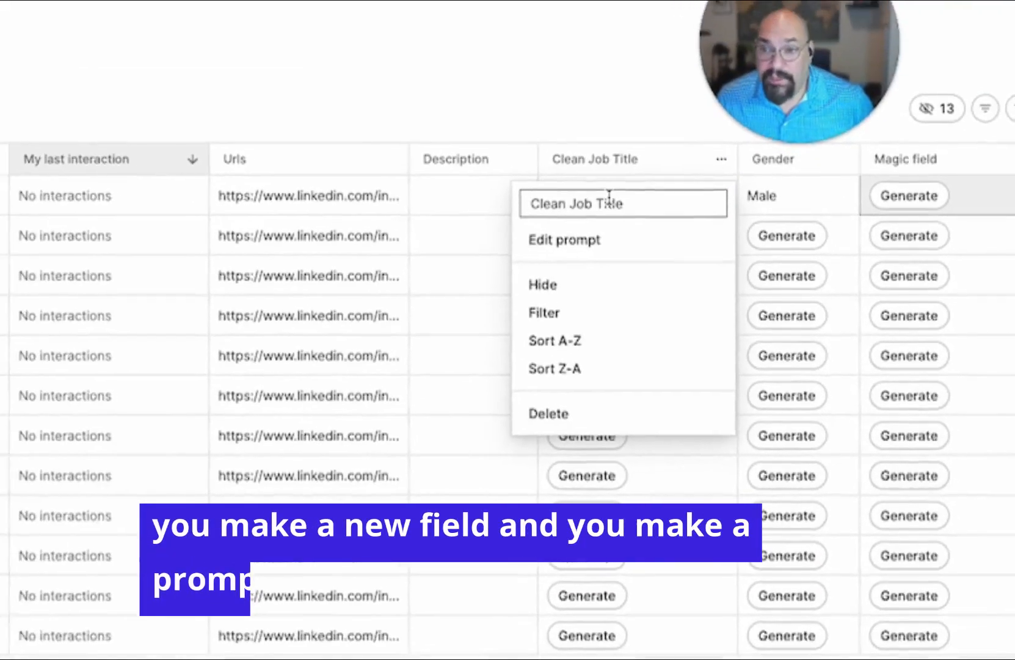
left_click(564, 239)
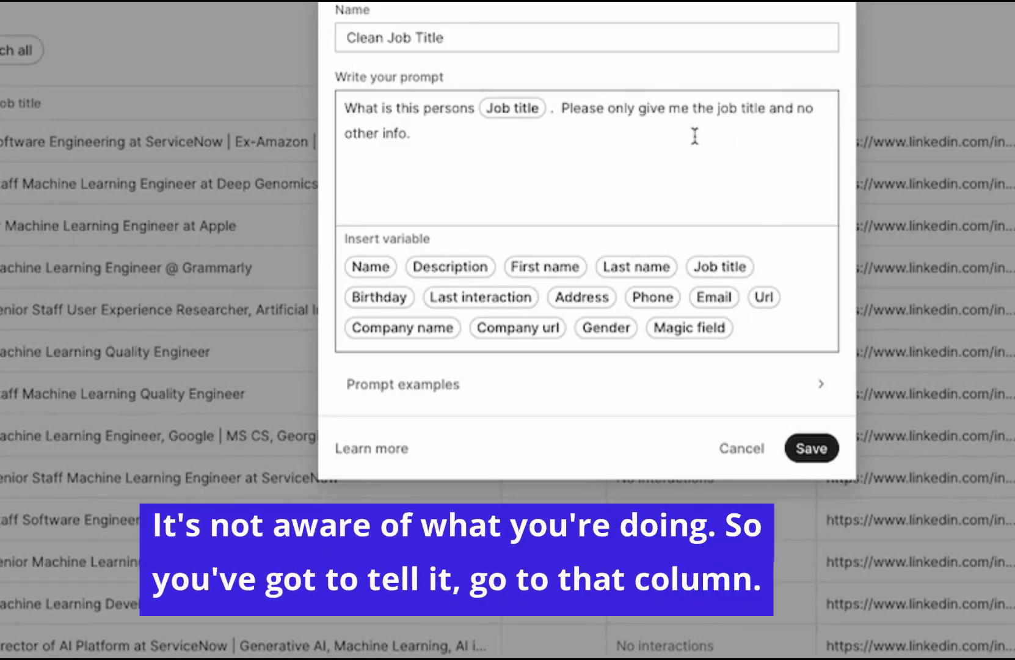
mouse_move(512, 108)
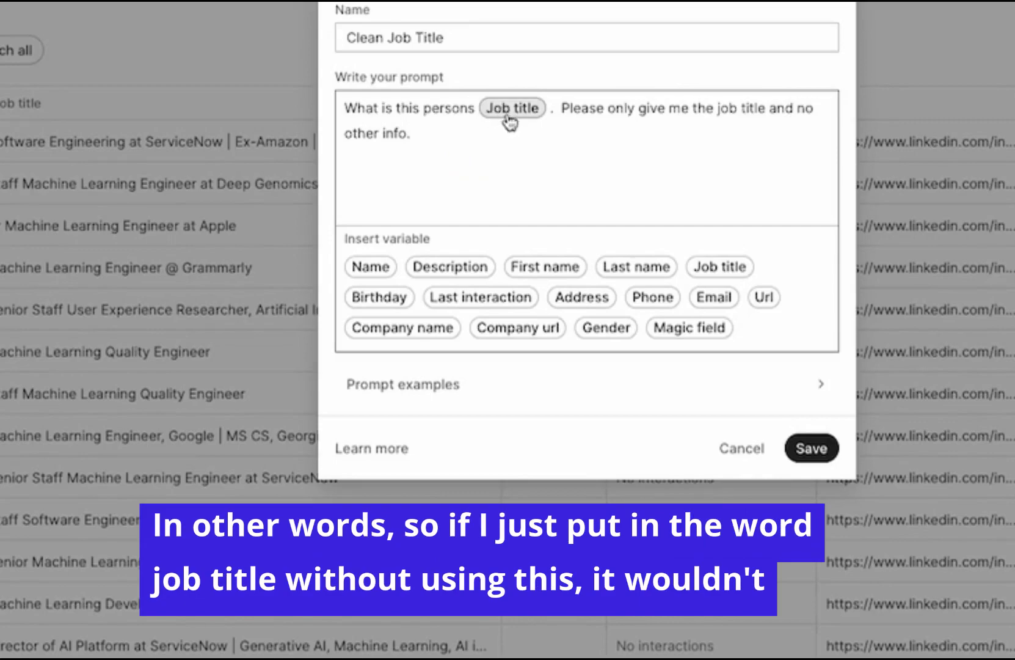
mouse_move(510, 159)
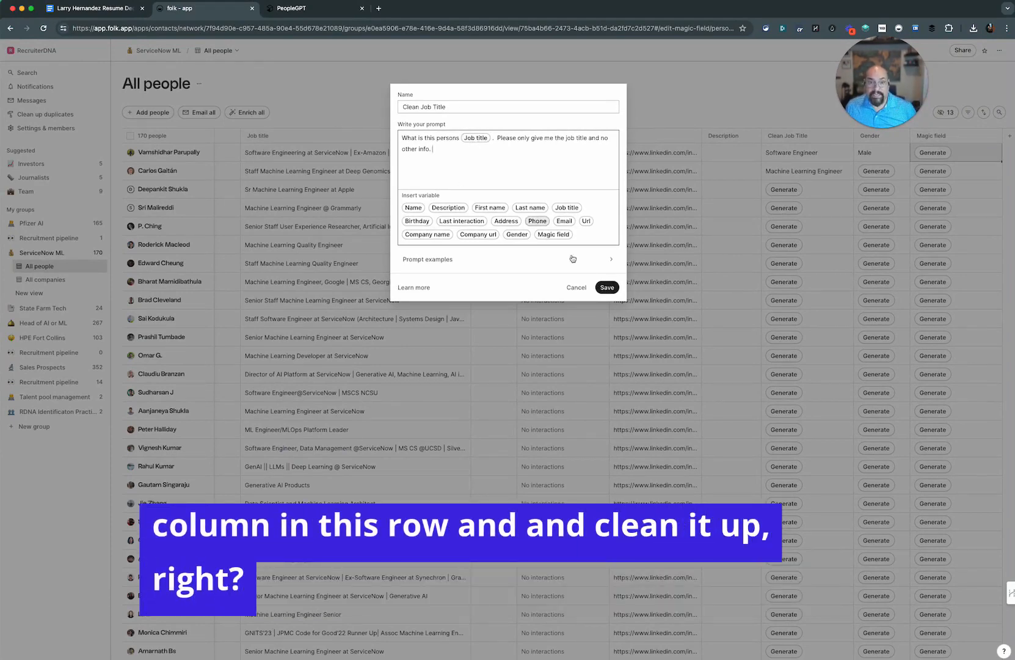
Close the prompt editor and generate a cleaned job title for the next contact.
left_click(606, 287)
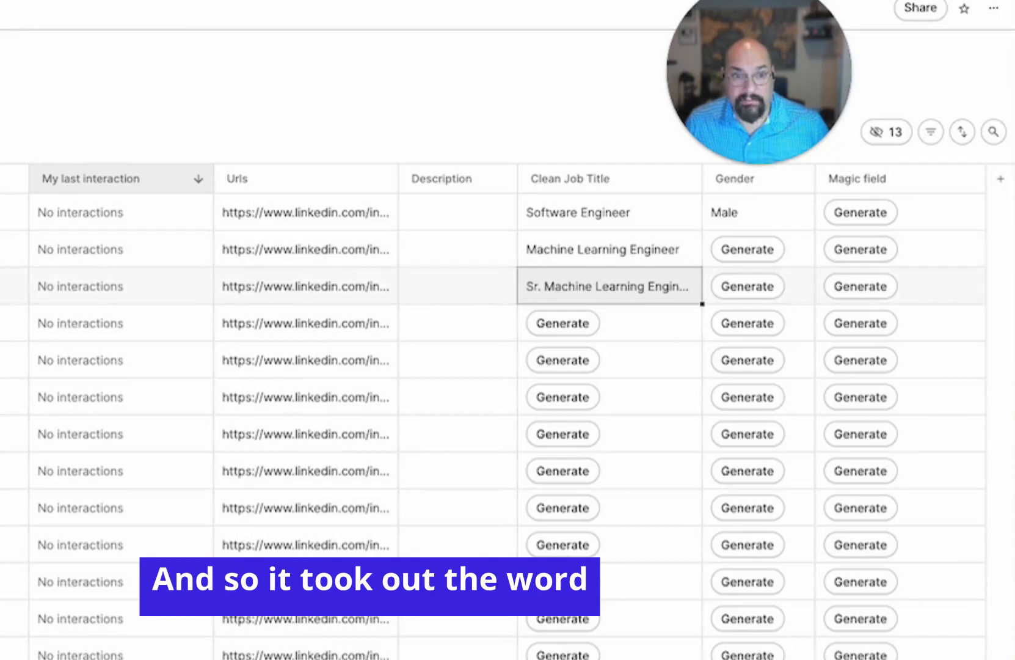
left_click(562, 323)
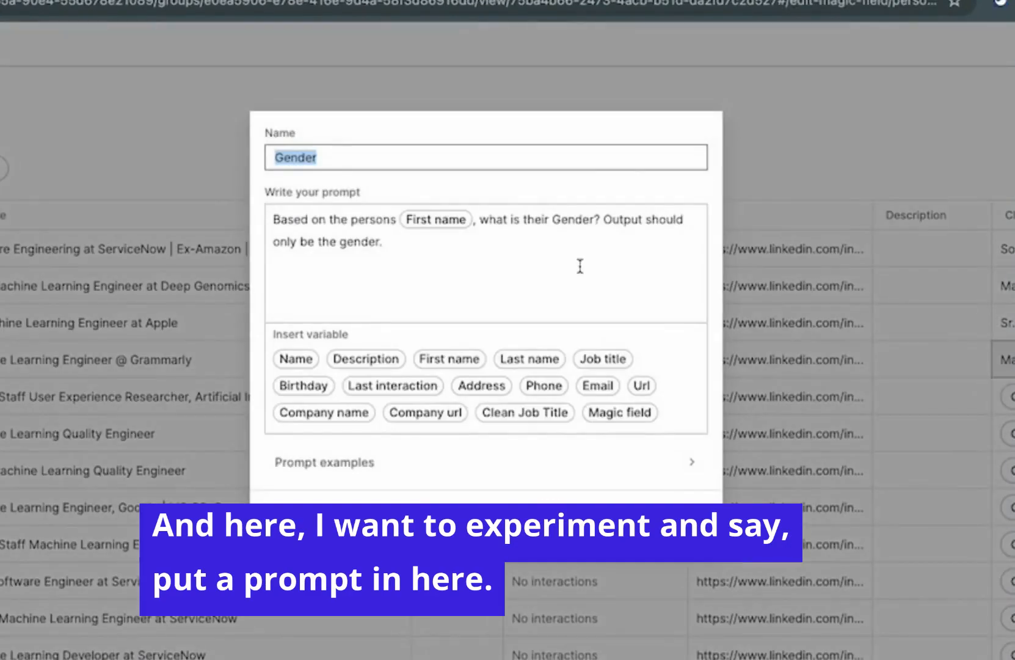
mouse_move(492, 257)
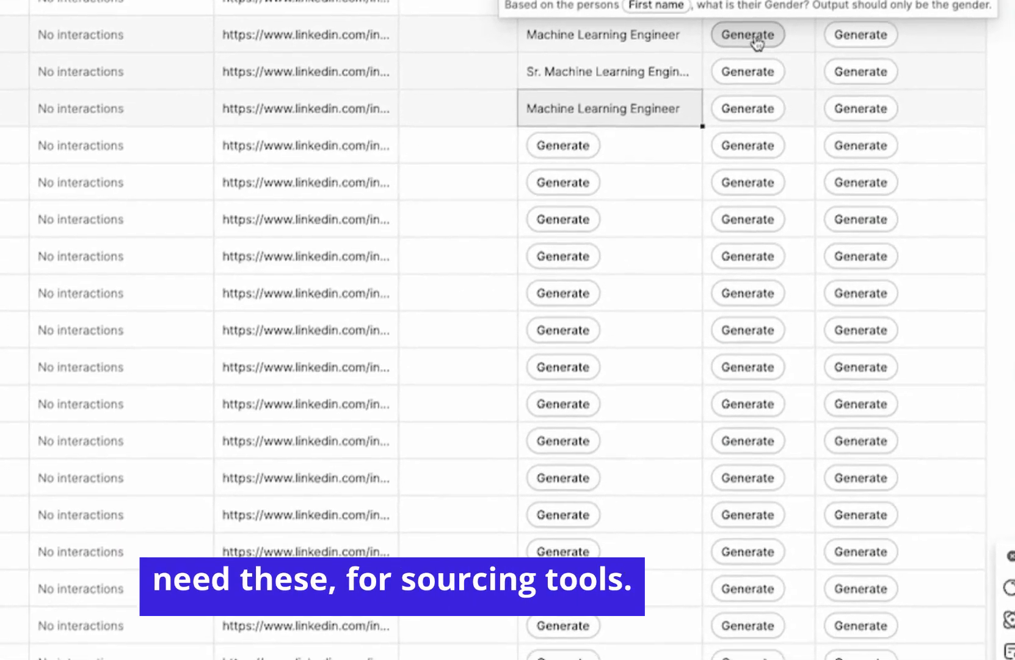
Generate AI-inferred genders for the next three contacts' rows.
left_click(747, 34)
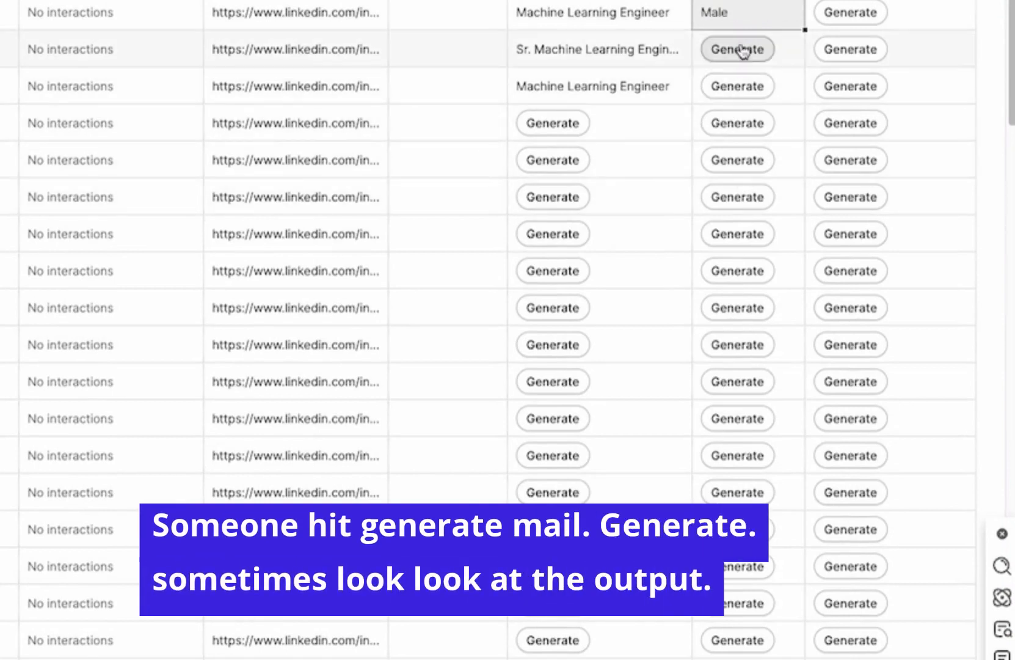
left_click(736, 49)
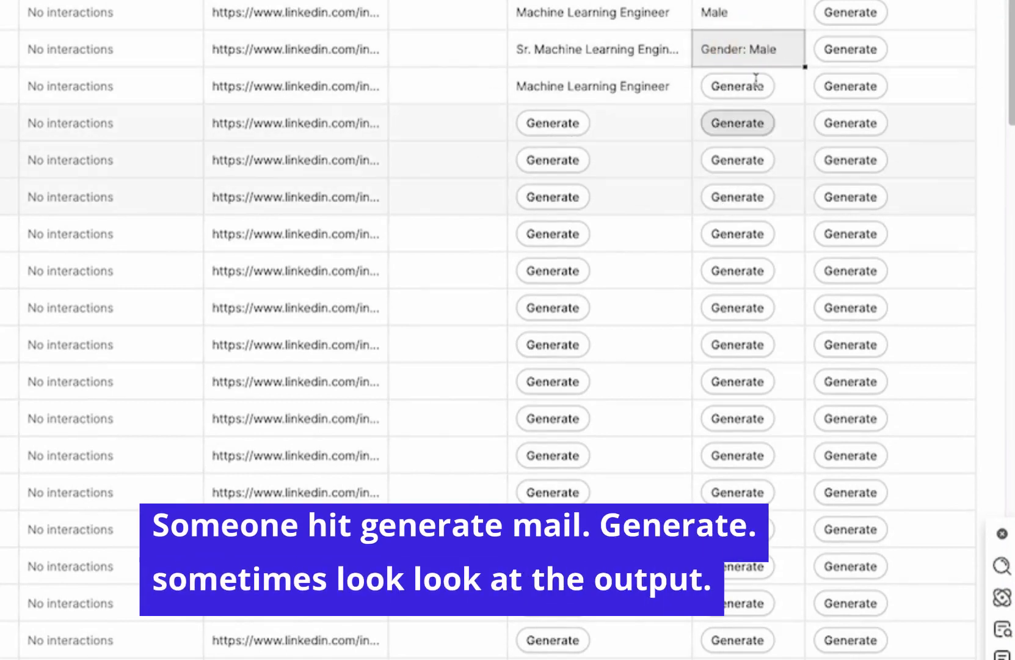
left_click(736, 86)
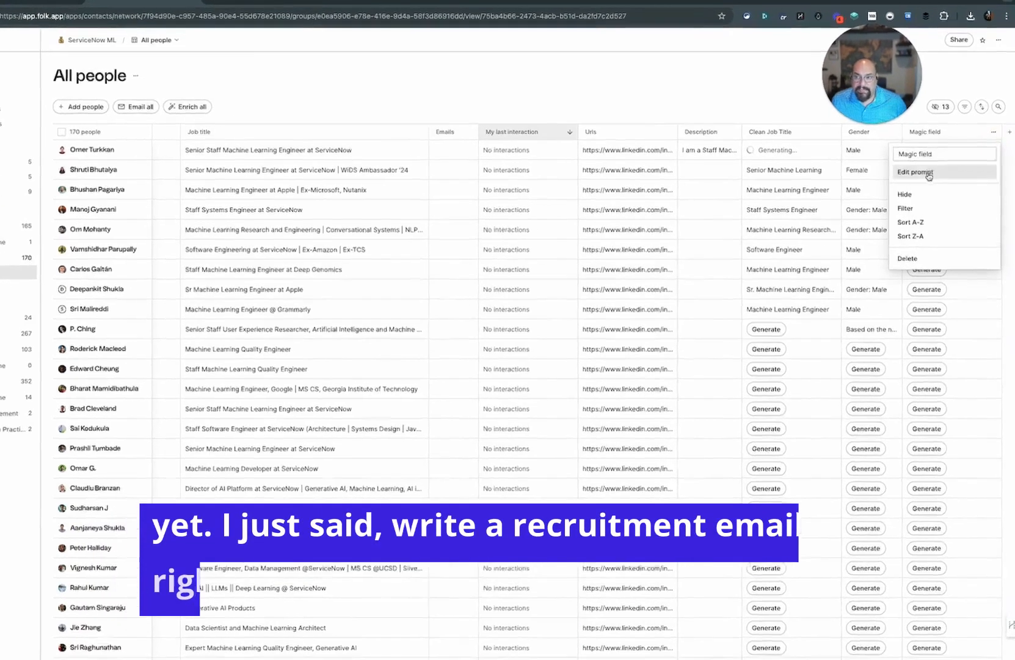
Save a relaxed recruitment-email prompt using Name, Company name, Job title and Last interaction.
left_click(915, 172)
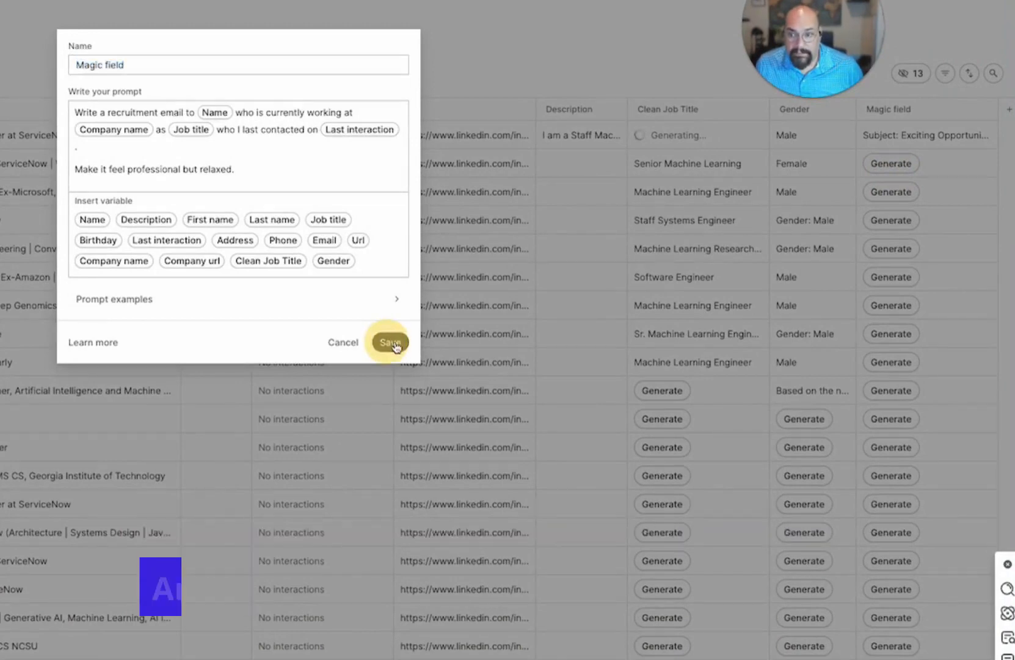
left_click(389, 342)
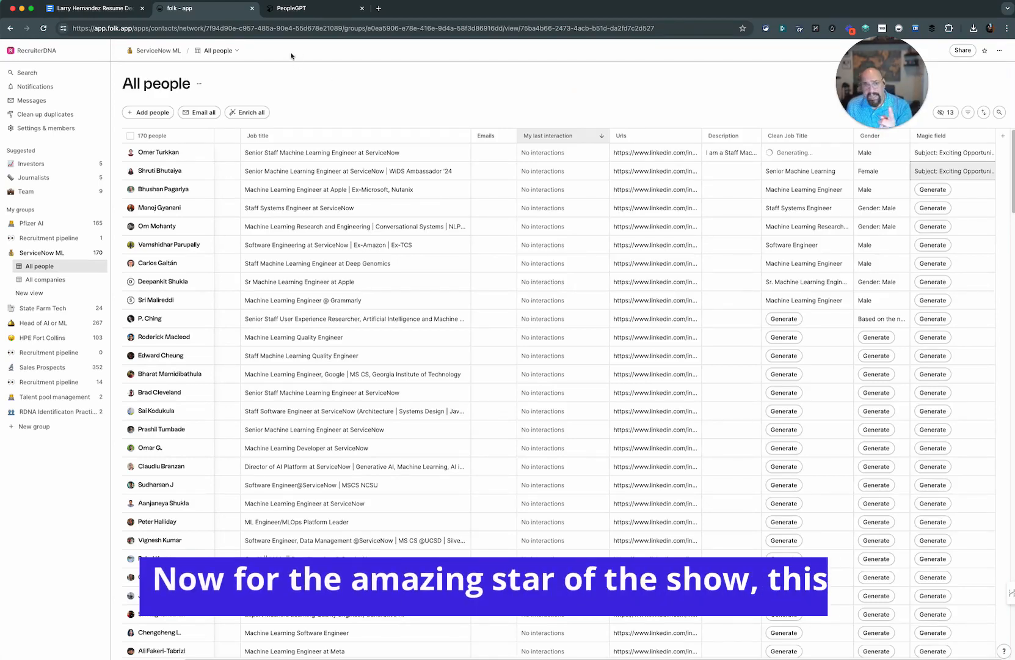
Switch to the PeopleGPT by Juicebox tab with its empty AI search.
left_click(293, 8)
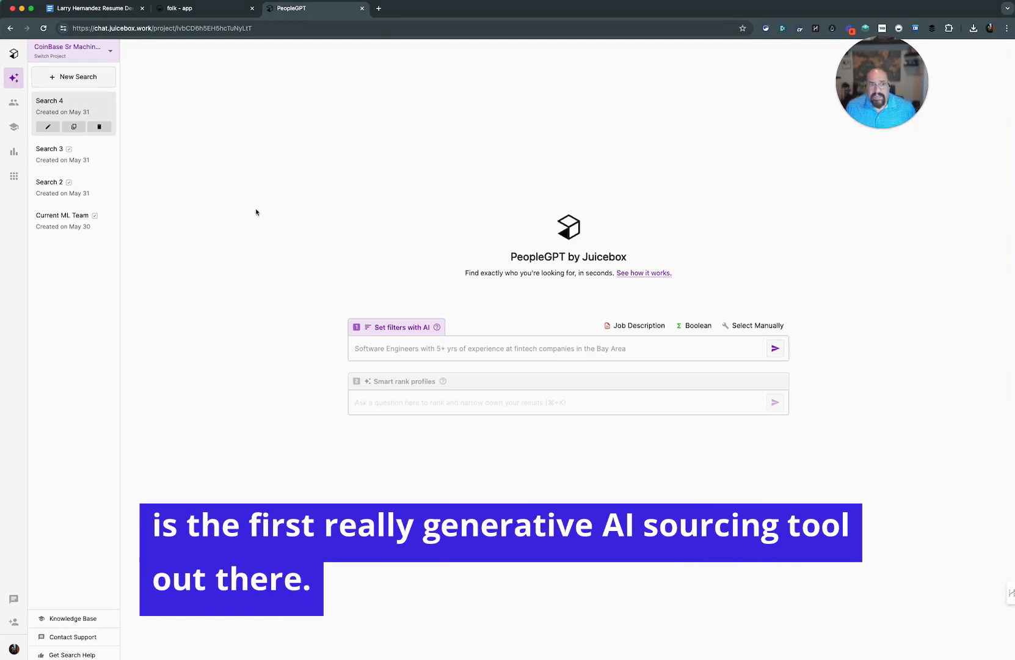
mouse_move(284, 170)
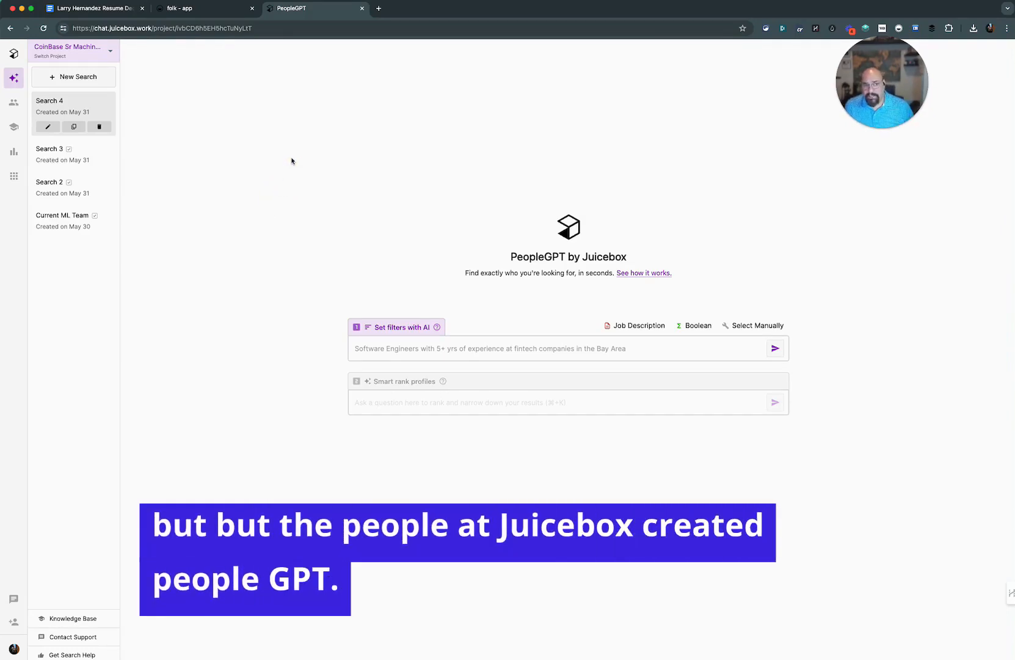
mouse_move(278, 180)
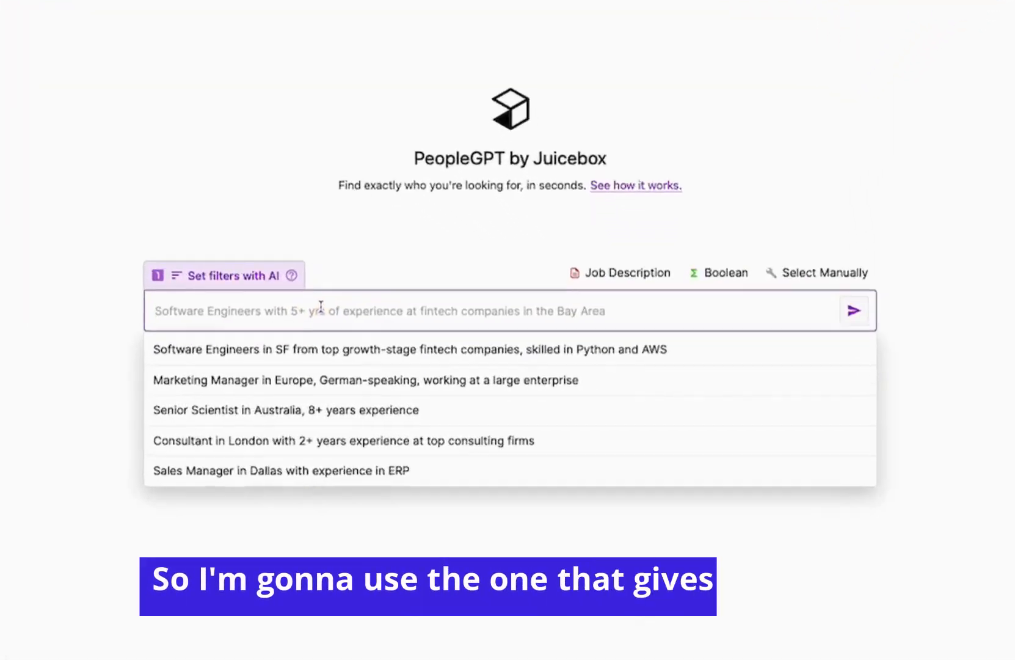
Generate filters from the 'Software Engineers in SF…Python and AWS' suggestion, yielding 669 matches.
left_click(413, 348)
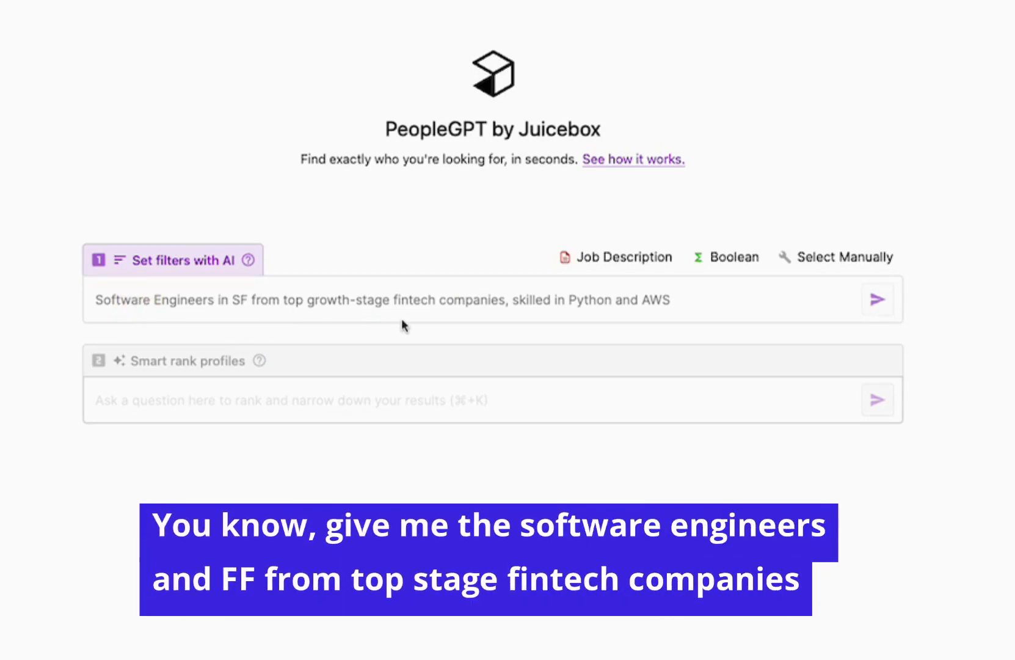
left_click(877, 299)
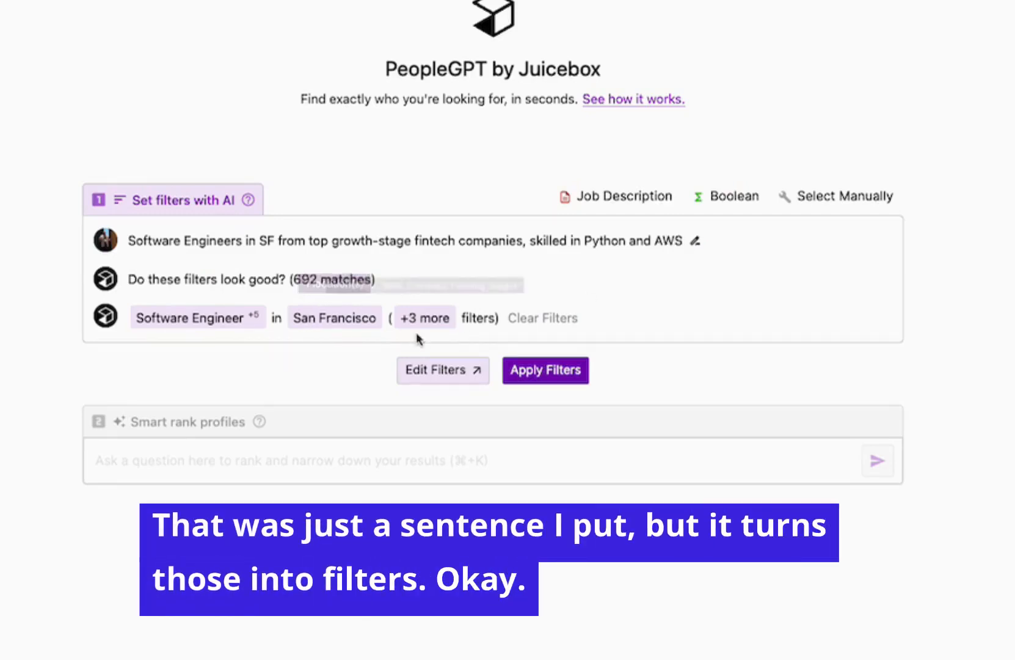
left_click(442, 369)
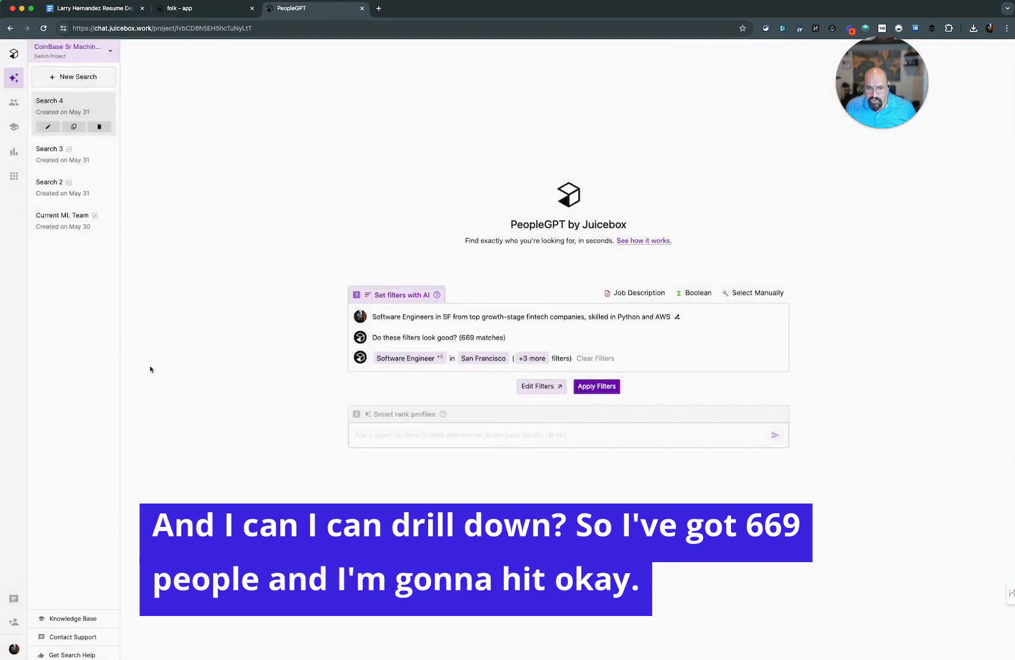
left_click(596, 386)
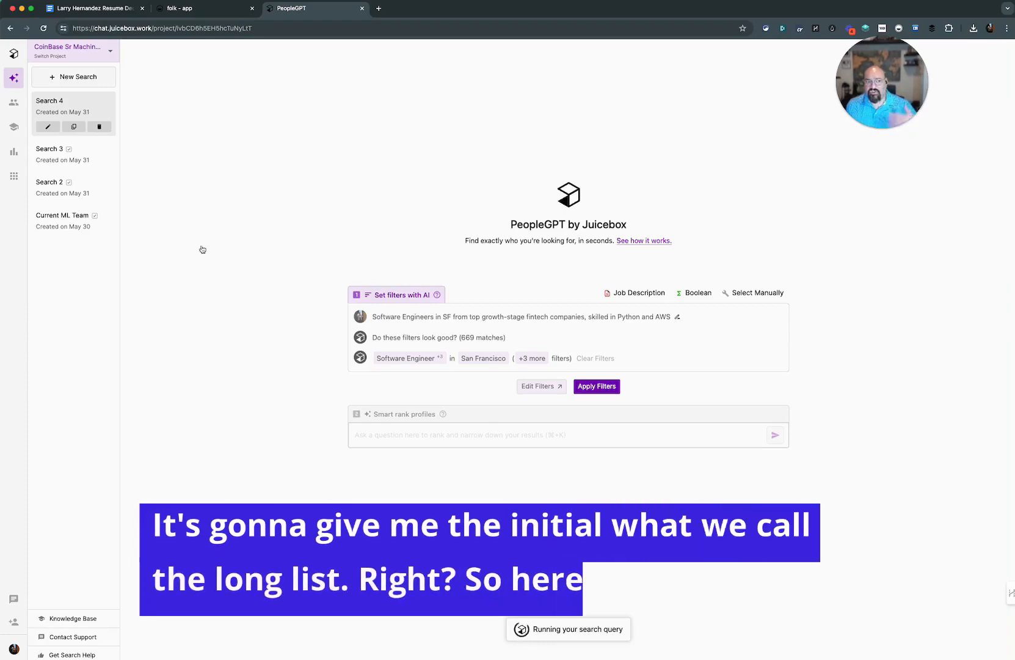
left_click(596, 386)
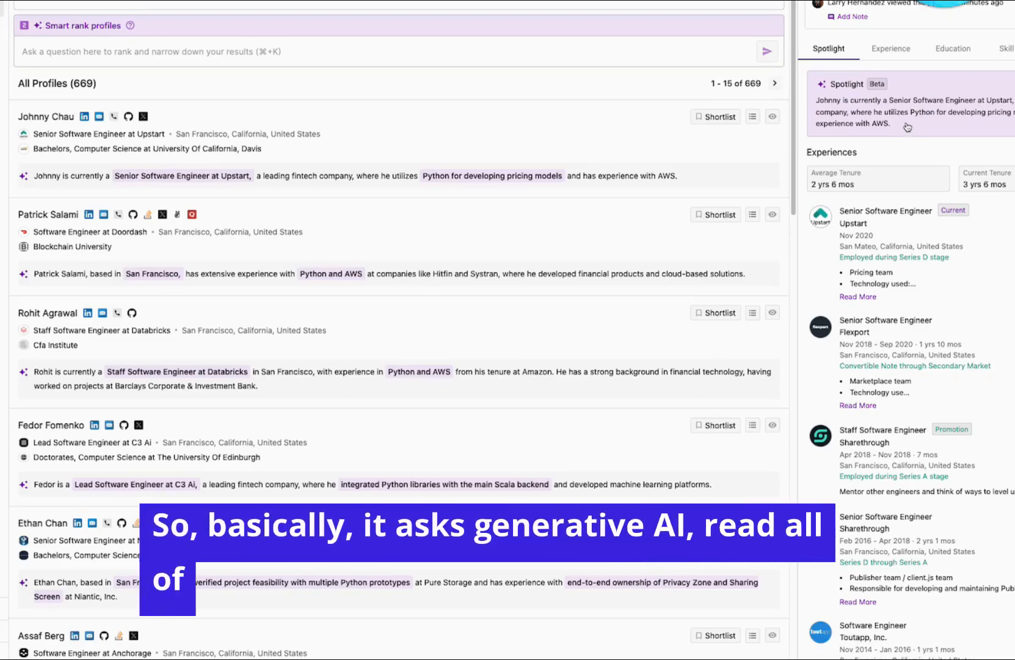
left_click(891, 48)
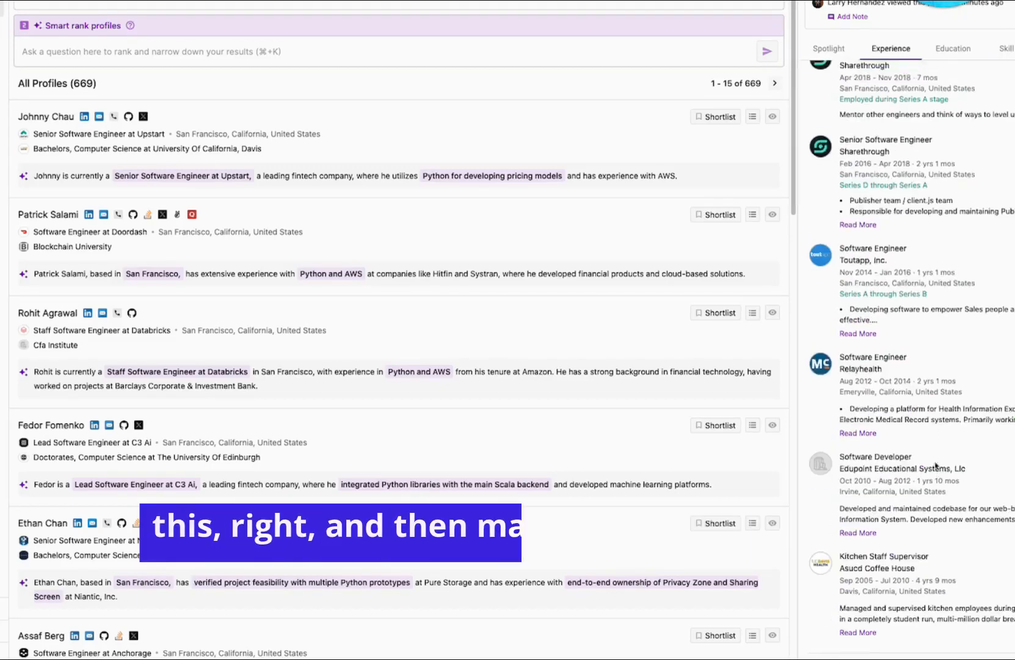
left_click(828, 48)
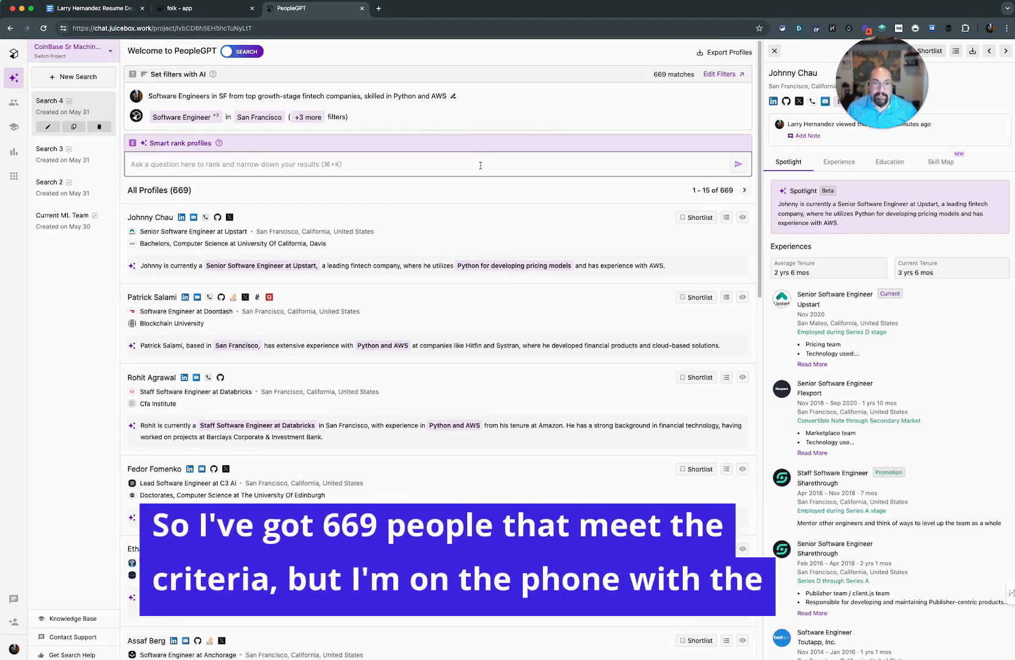
Ask smart ranking 'Who has video streaming experience?' to put streaming candidates first.
left_click(427, 164)
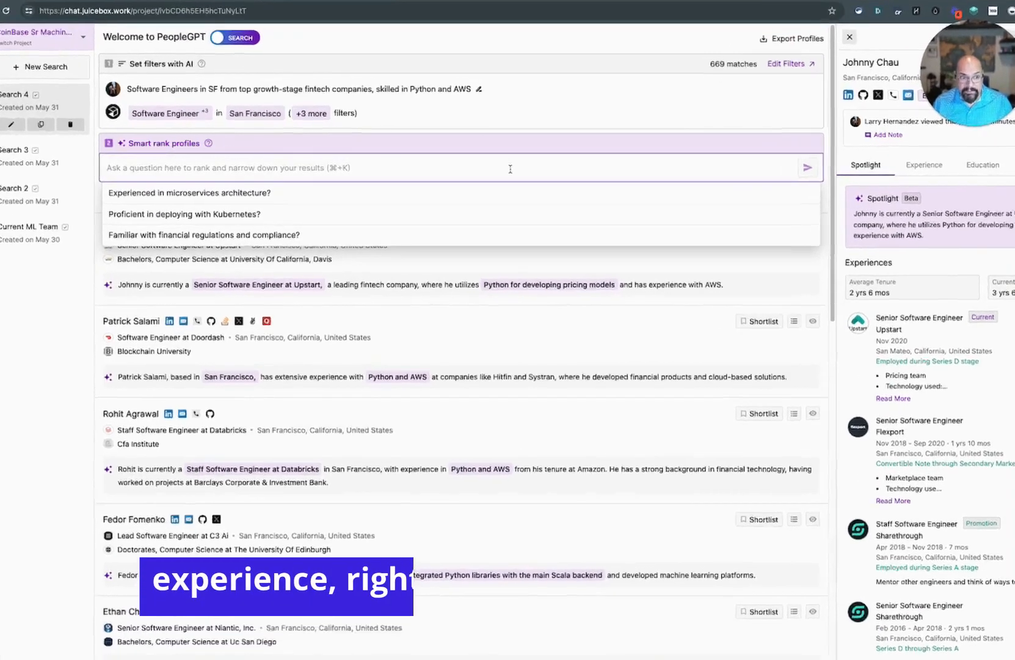
type("Who")
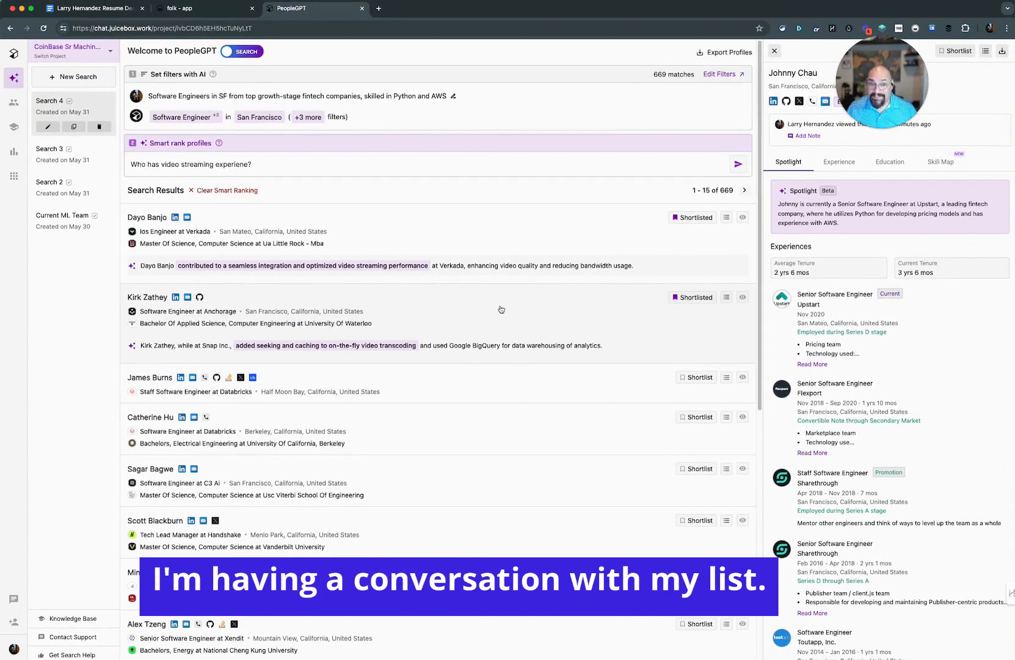
Re-rank candidates with 'who has a PHD?', then go back to the folk contacts table.
left_click(266, 164)
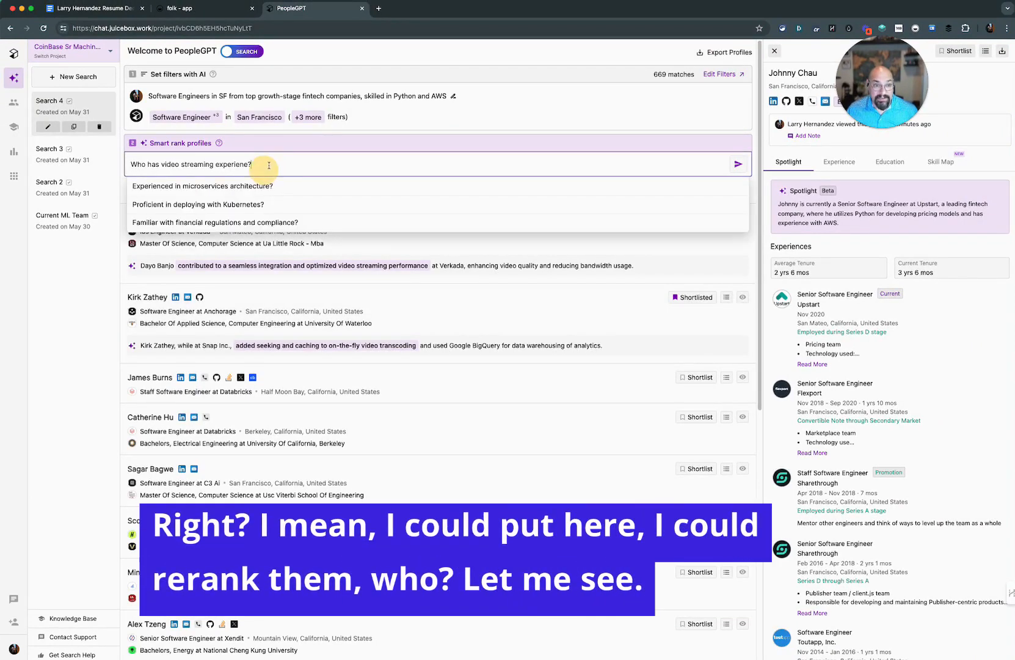
type("who")
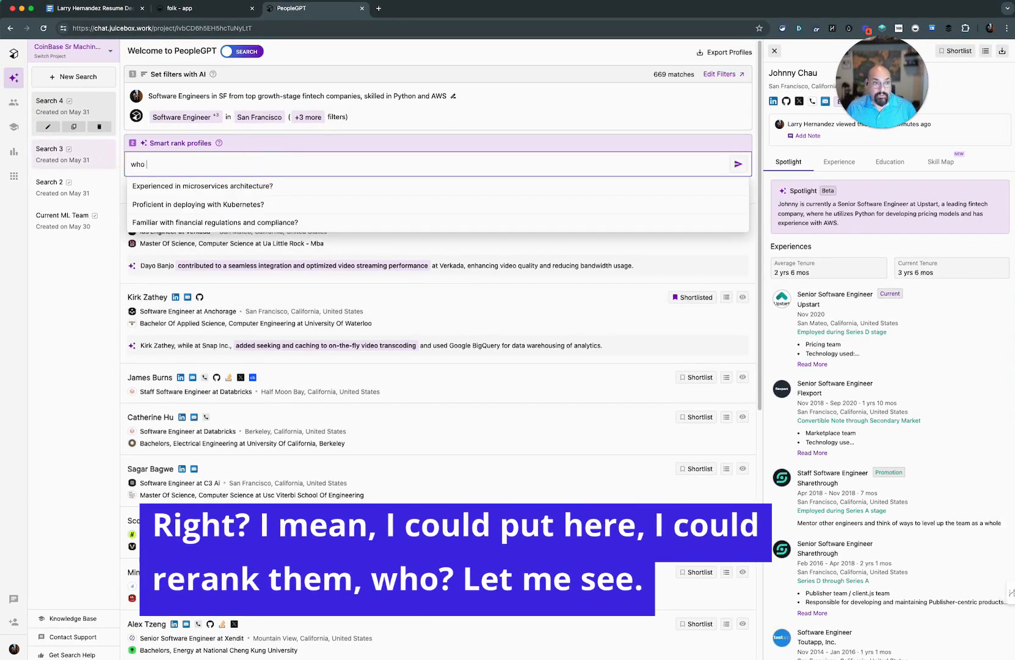
type("do")
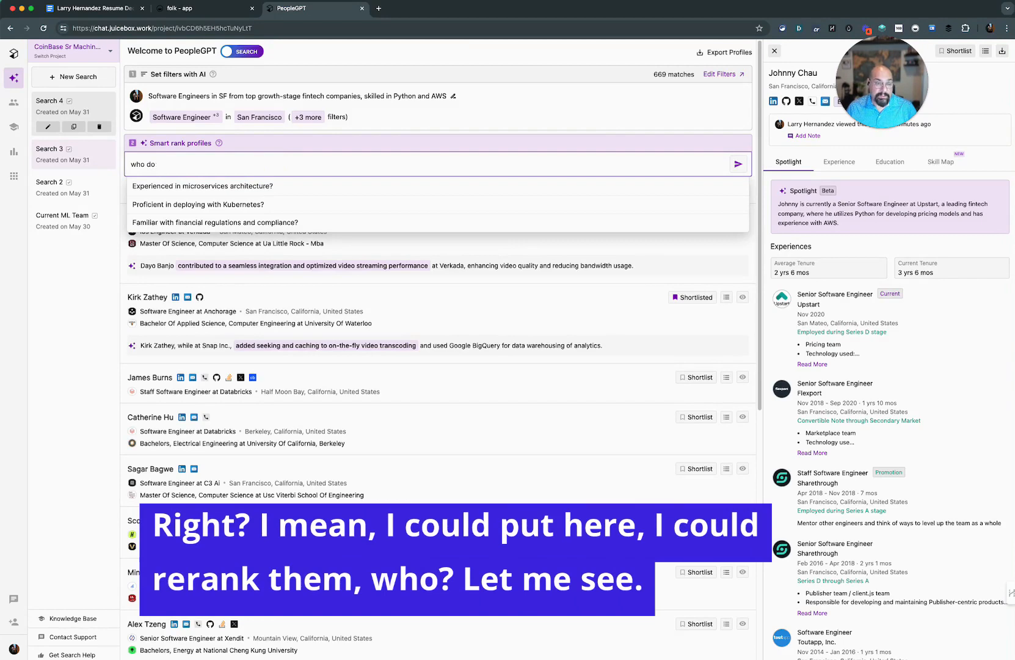
left_click(743, 164)
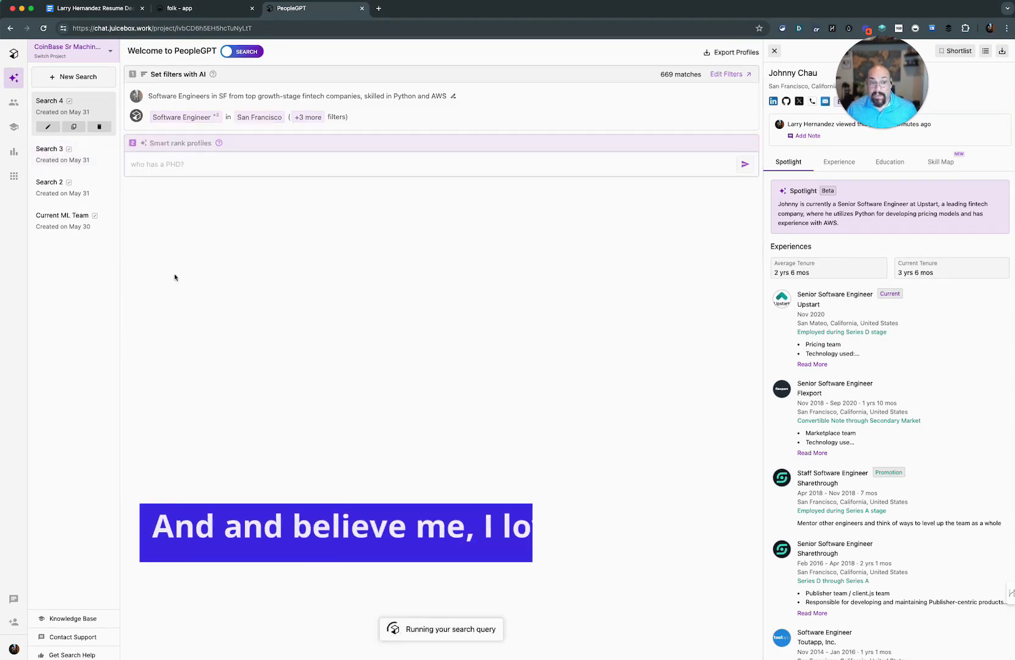
mouse_move(306, 311)
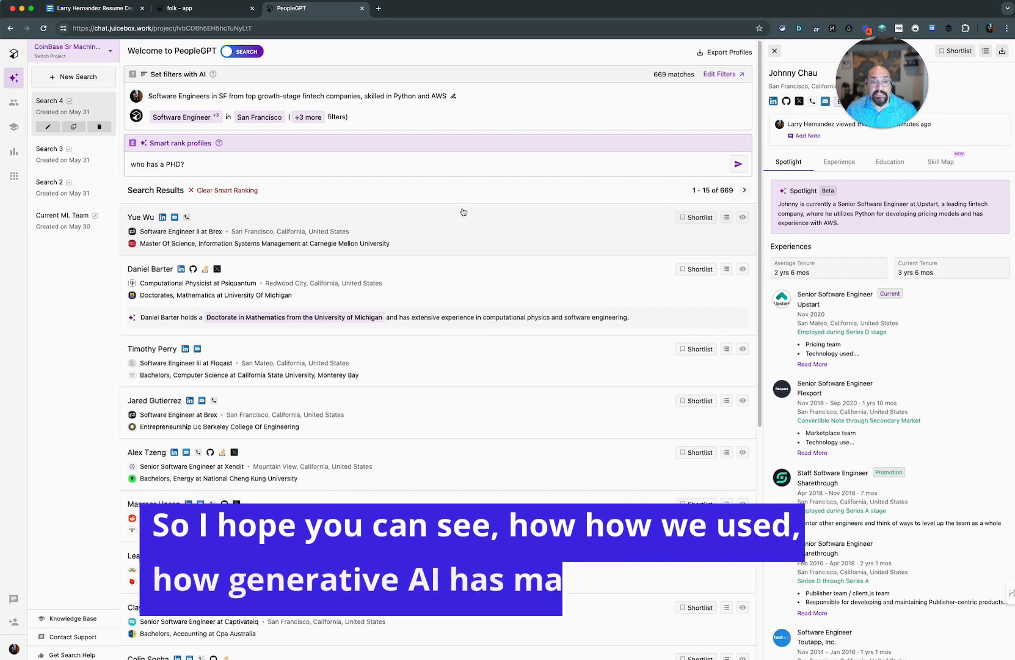
left_click(188, 8)
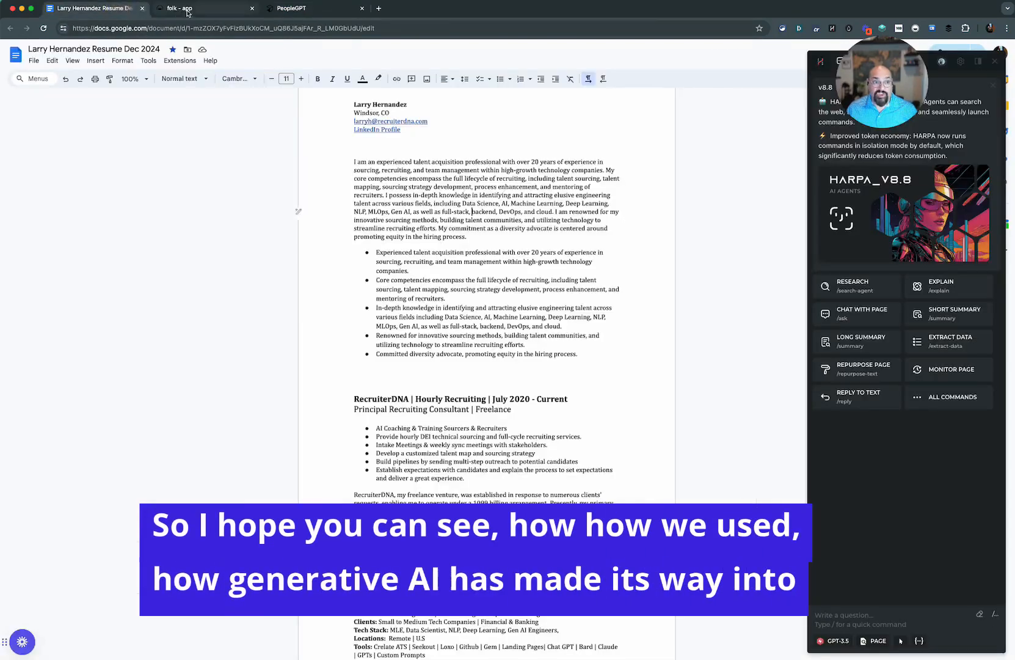
left_click(203, 8)
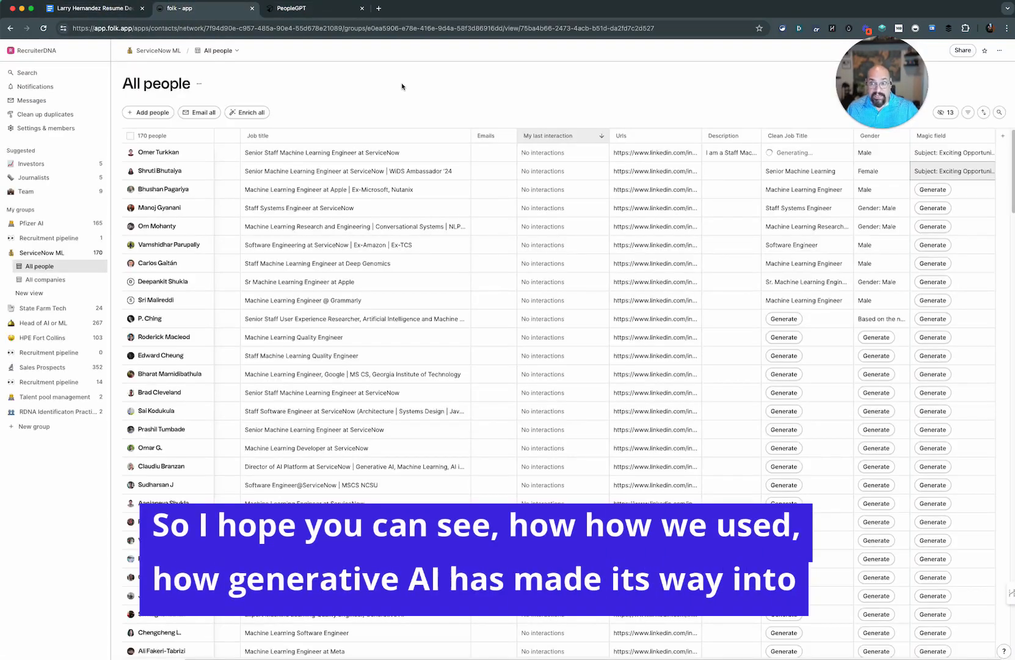